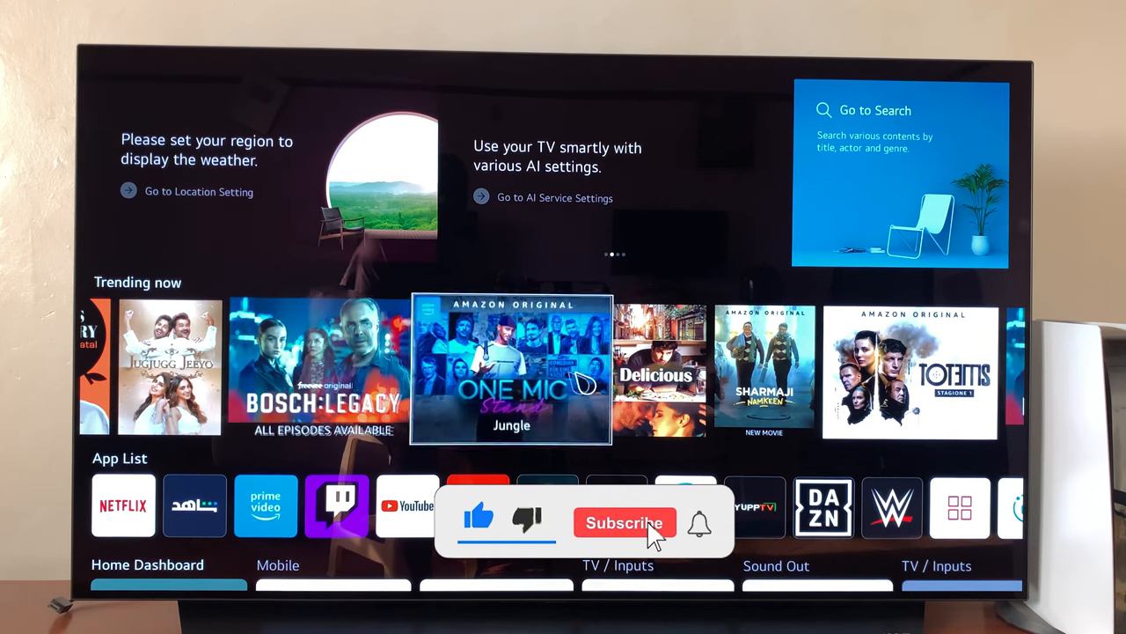
Enter the Home Dashboard from the home screen tile
click(625, 522)
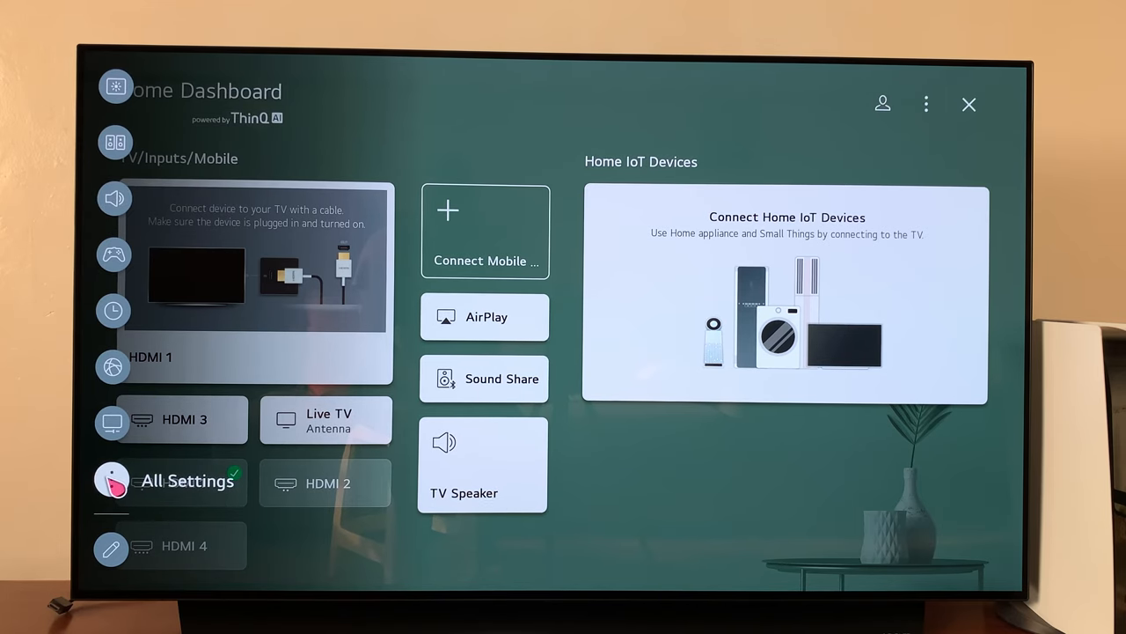
Go from All Settings into the General system settings list
click(187, 480)
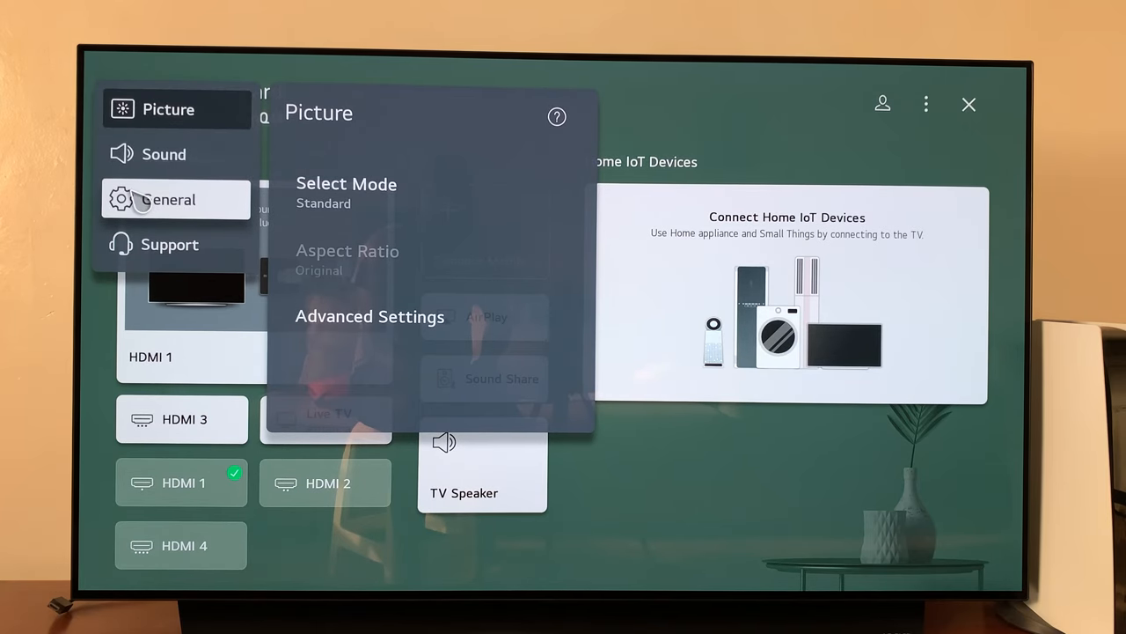
click(169, 198)
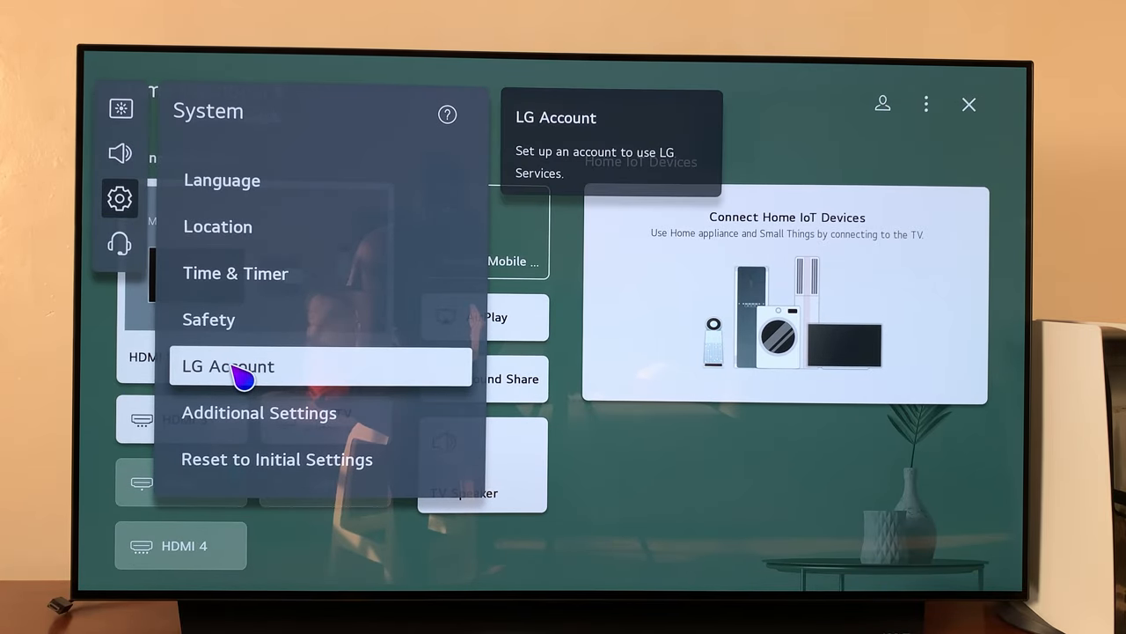
mouse_move(261, 412)
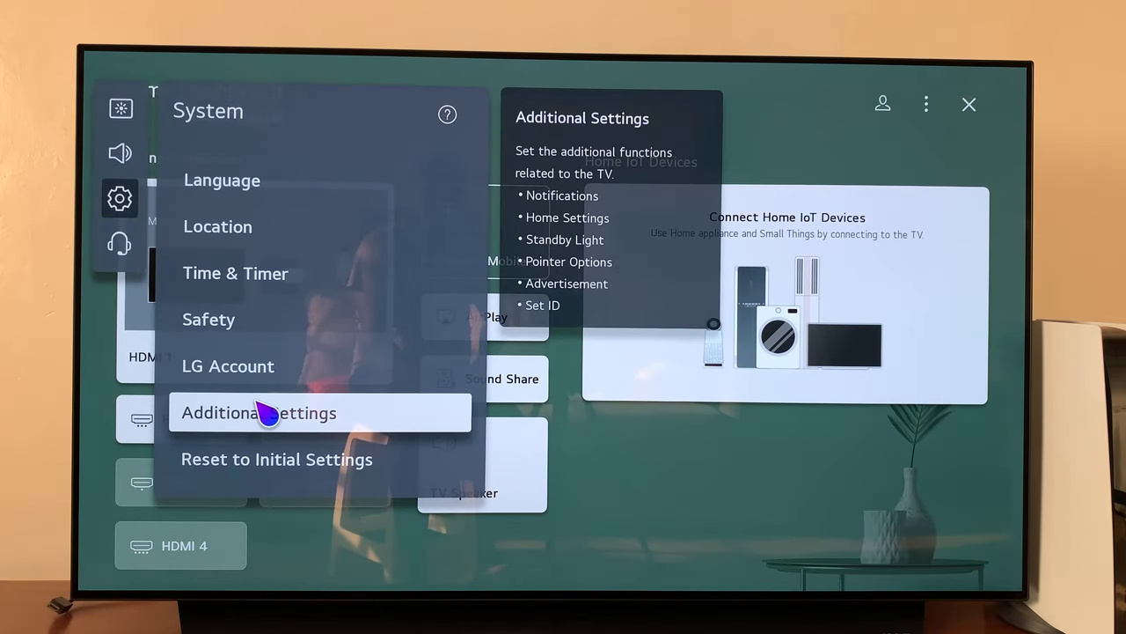
Reach Pointer Options through Additional Settings, showing Tracking Speed Normal and Medium Size
click(258, 411)
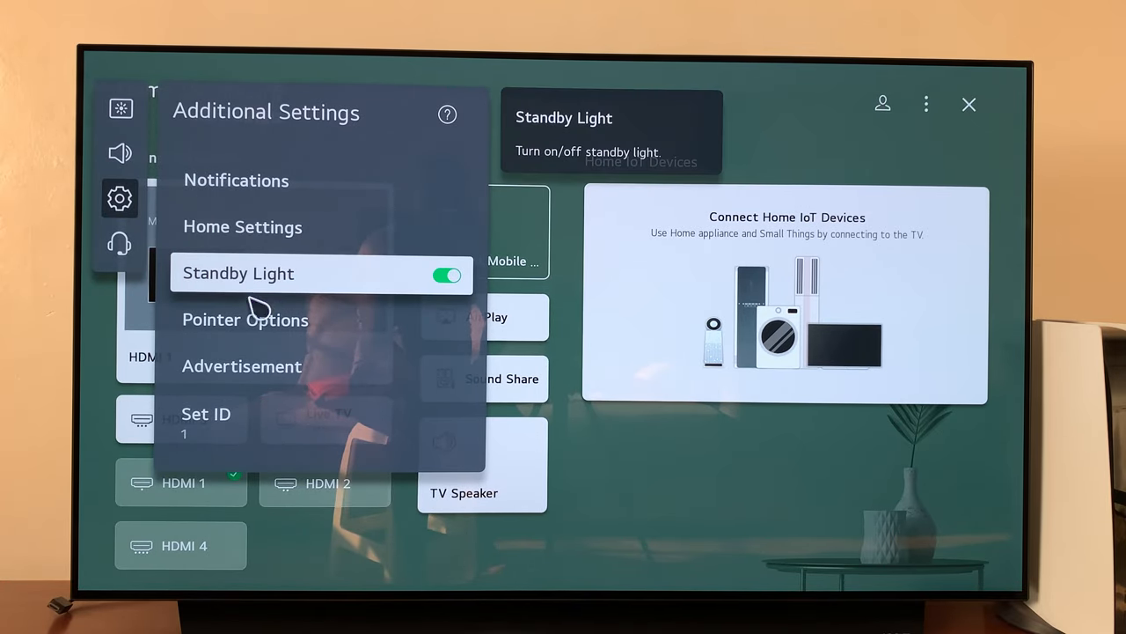
mouse_move(245, 320)
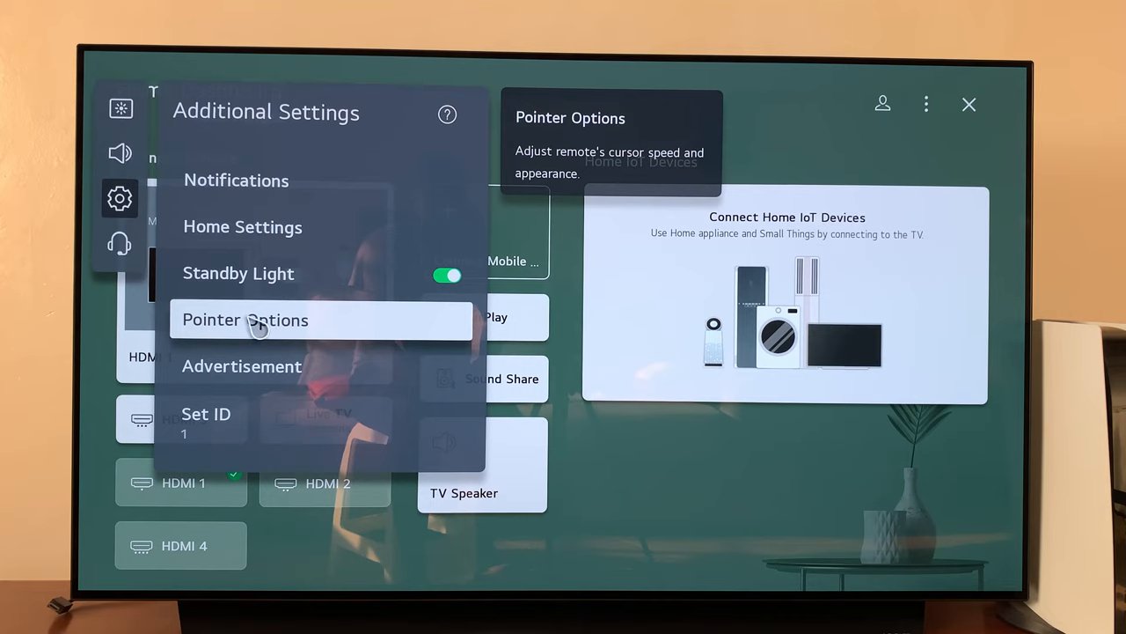
click(245, 320)
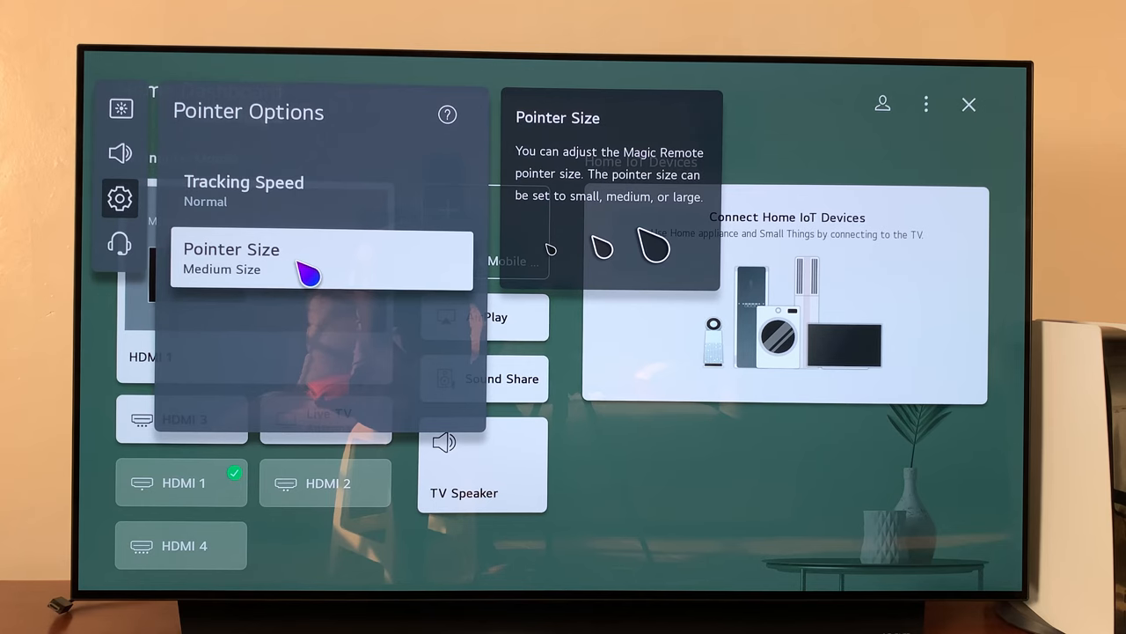
Change Pointer Size from Medium Size to Large Size, leaving Tracking Speed Normal
click(320, 260)
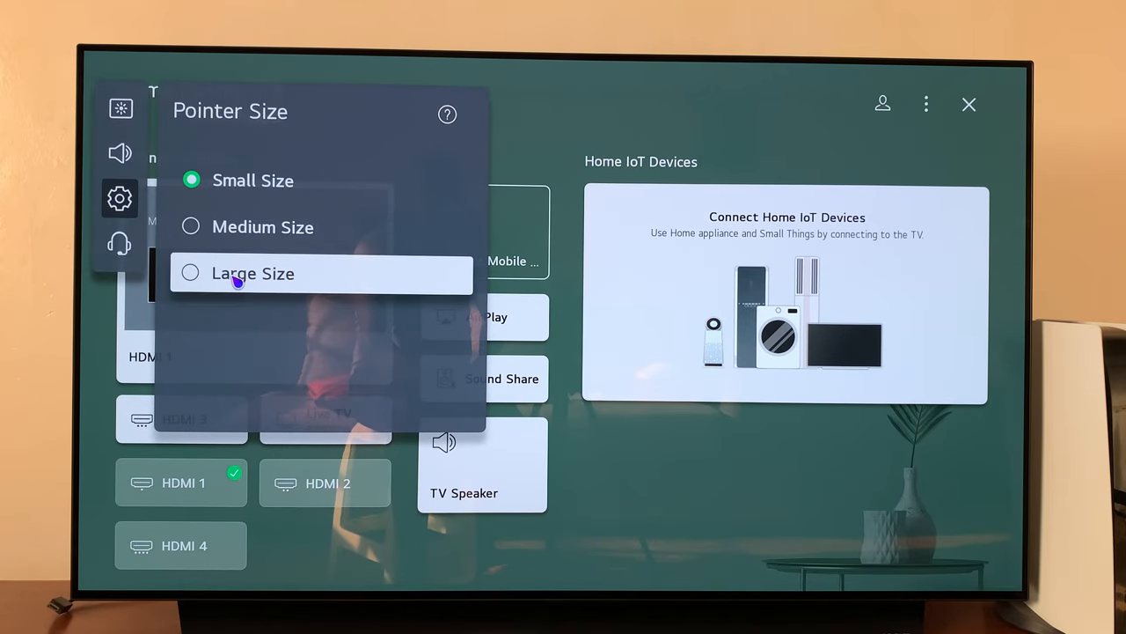
click(253, 273)
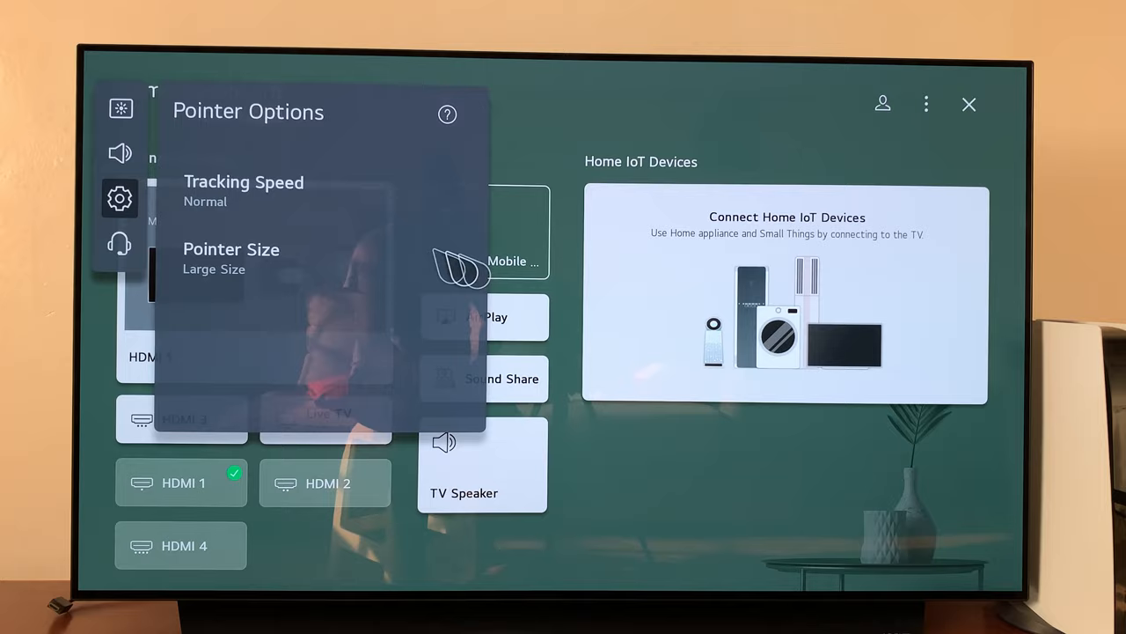
mouse_move(396, 308)
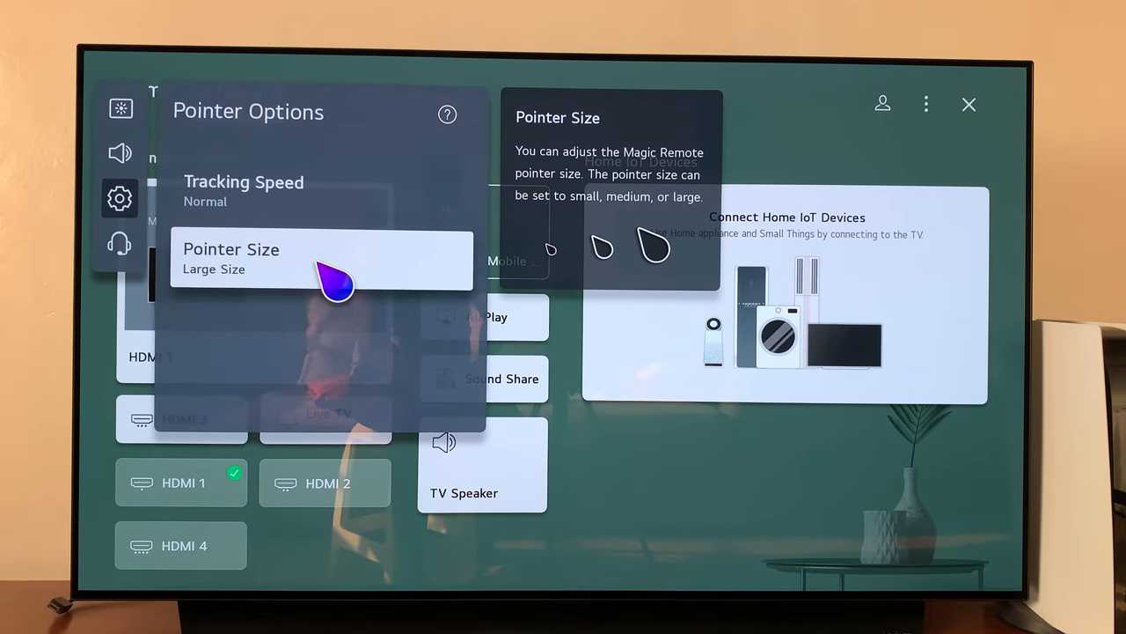
mouse_move(449, 273)
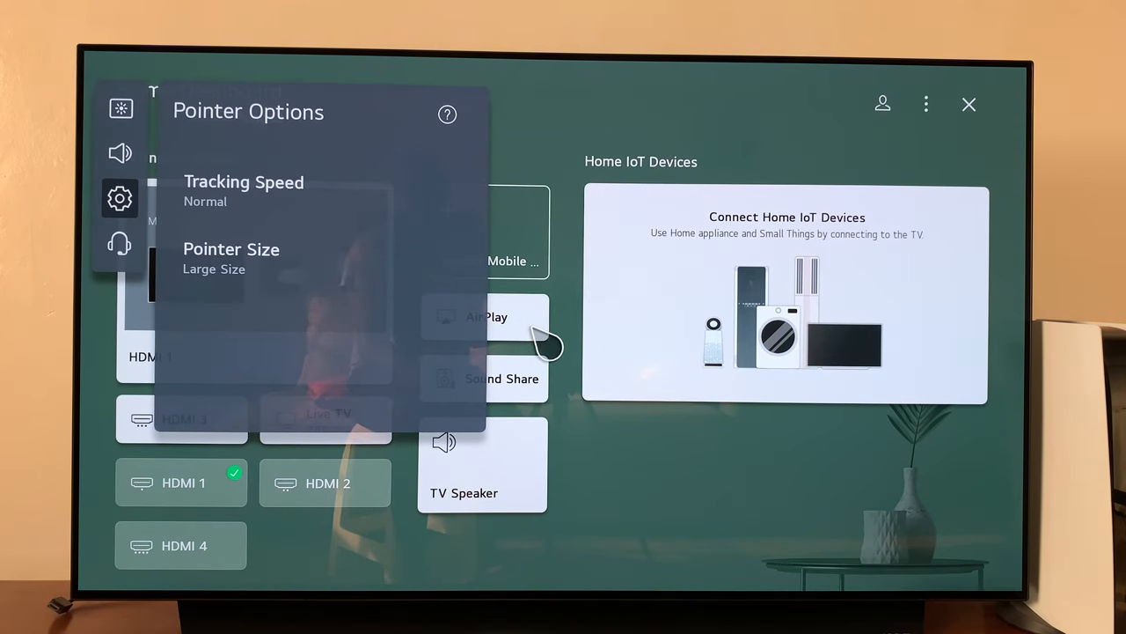
mouse_move(581, 390)
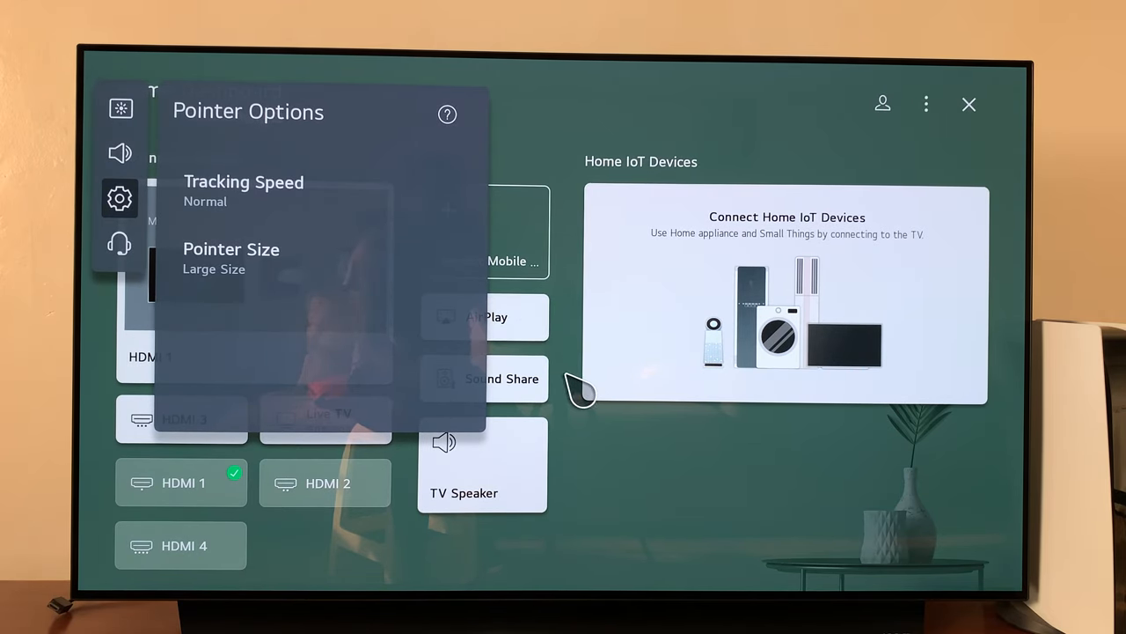